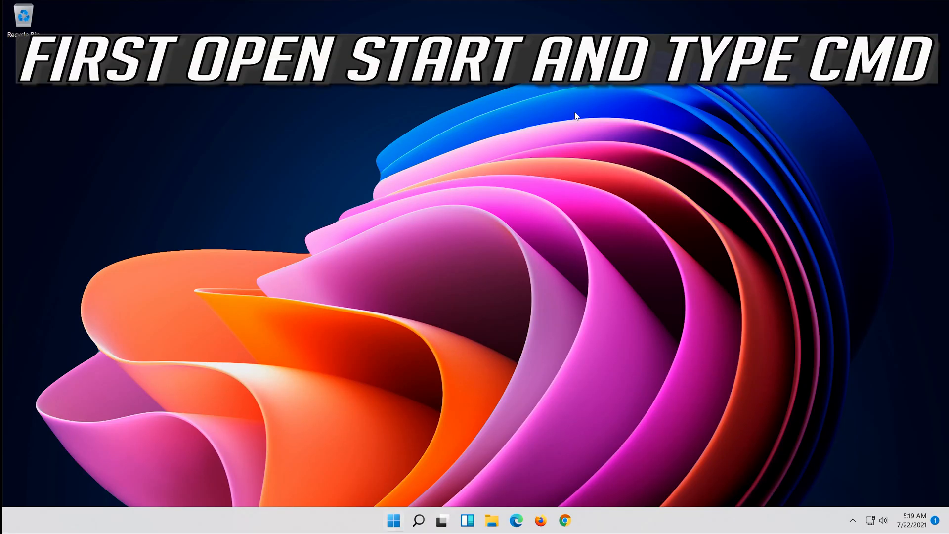
Step: Search Start for cmd and request Command Prompt to run as administrator
{"action": "left_click", "coordinate": [393, 521]}
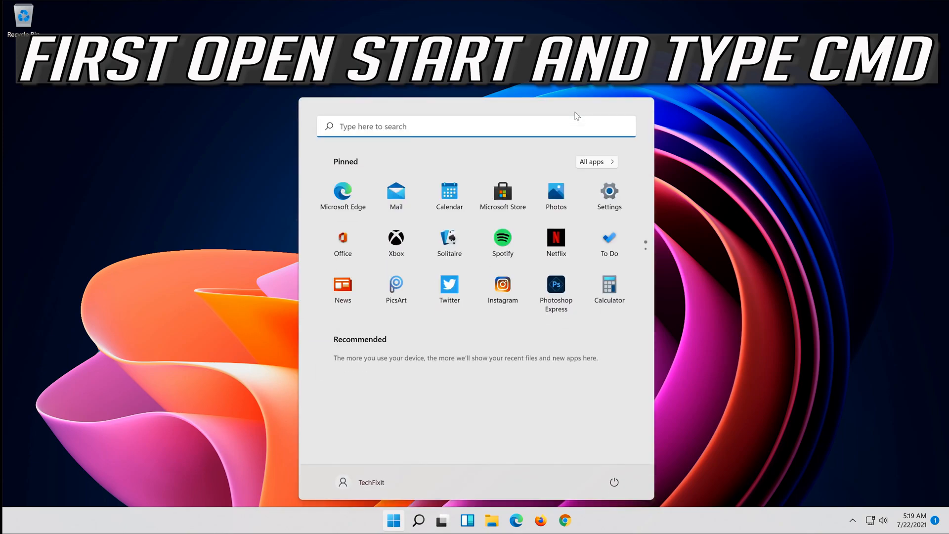
{"action": "type", "text": "cmd"}
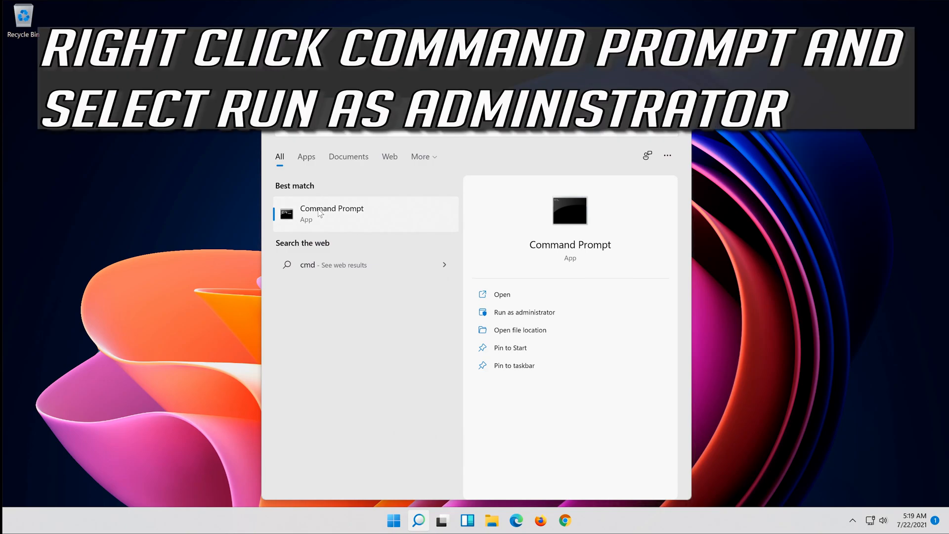
{"action": "right_click", "coordinate": [331, 214]}
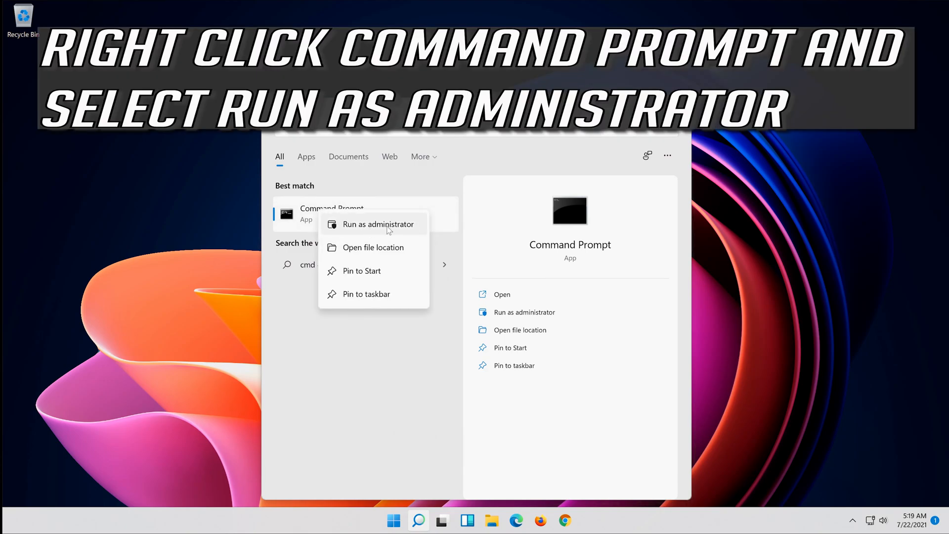
{"action": "mouse_move", "coordinate": [388, 231]}
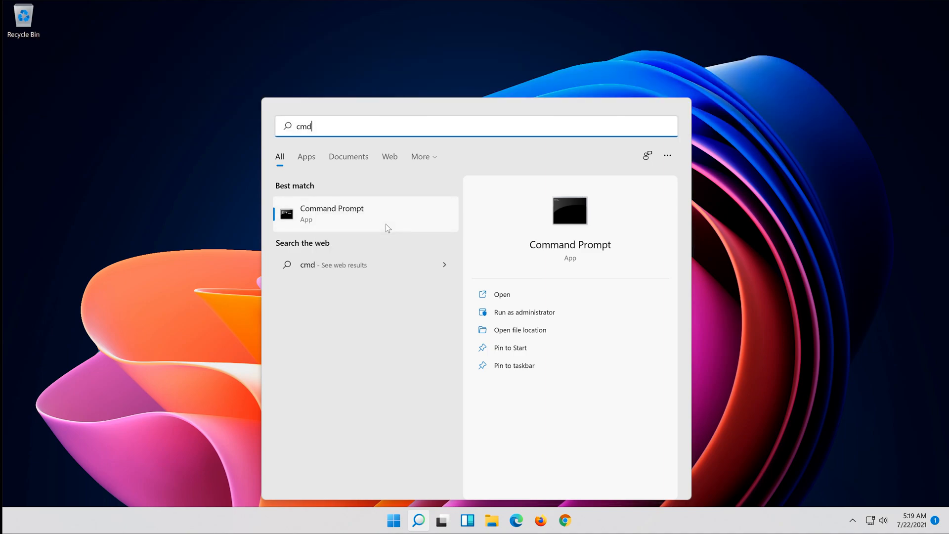
{"action": "left_click", "coordinate": [524, 312]}
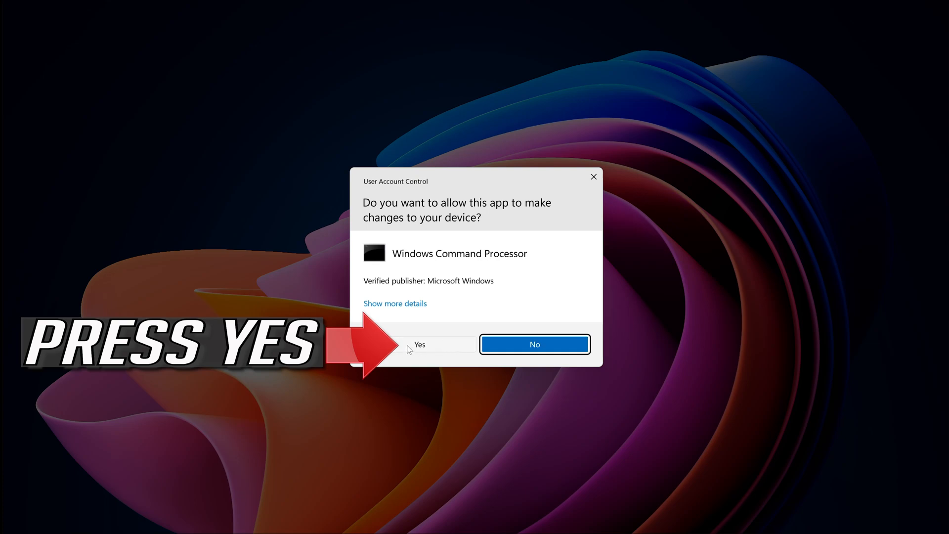
Step: Approve the UAC prompt and run sfc /scannow, which reports no integrity violations
{"action": "left_click", "coordinate": [419, 344]}
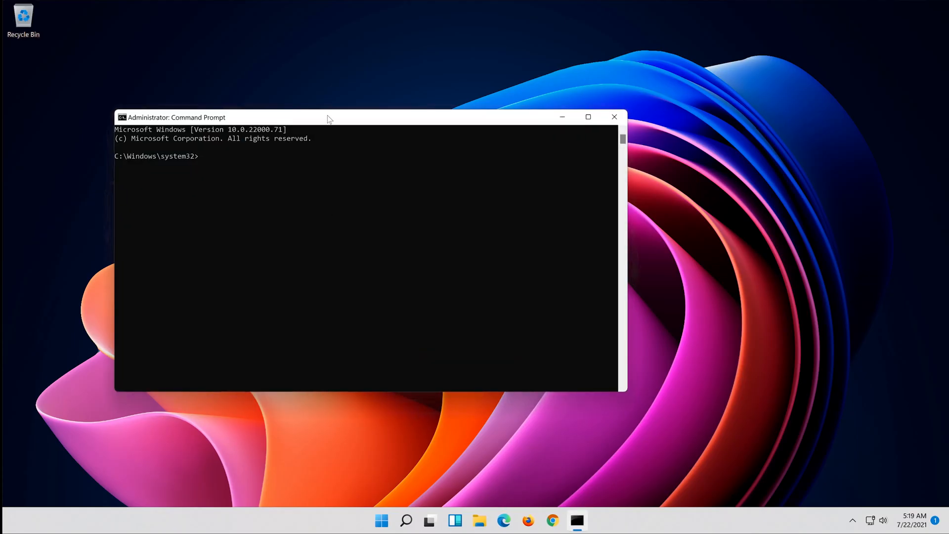
{"action": "type", "text": "sfc /s"}
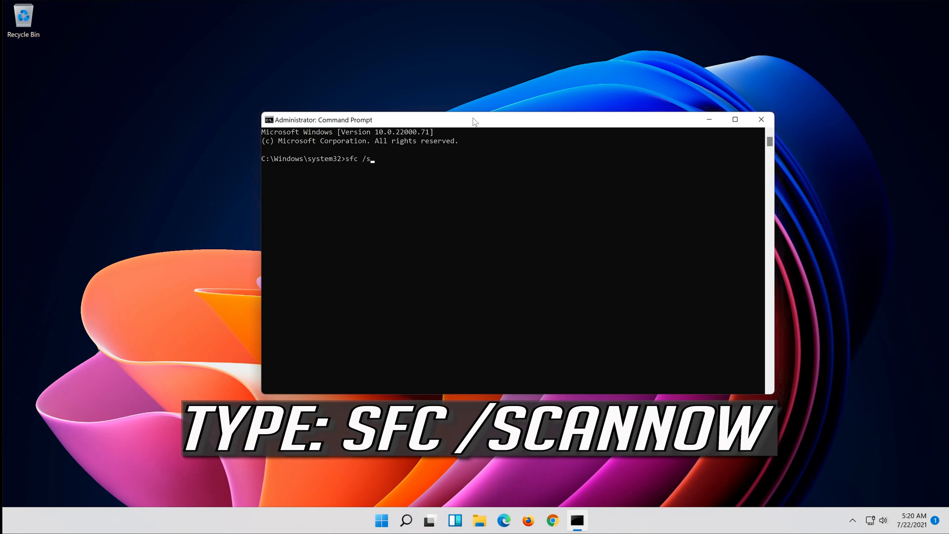
{"action": "type", "text": "can"}
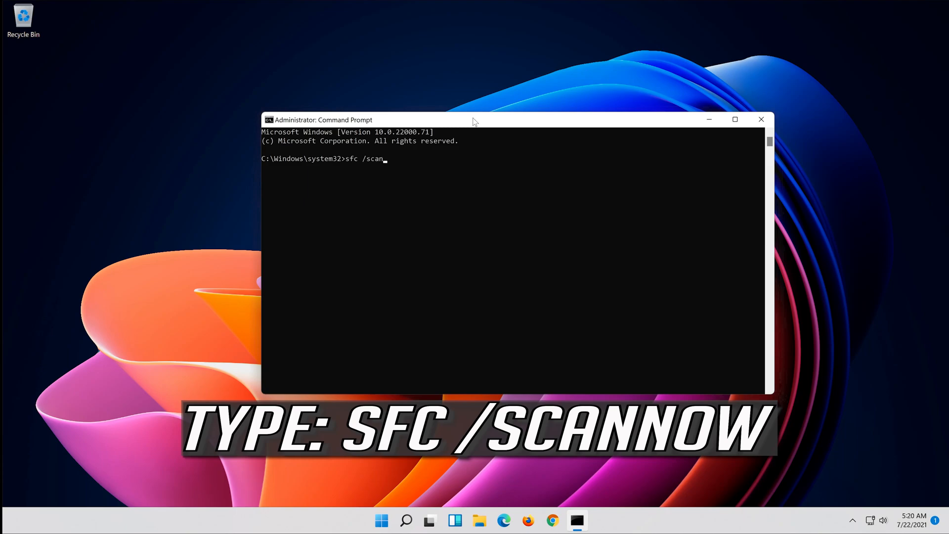
{"action": "type", "text": "now"}
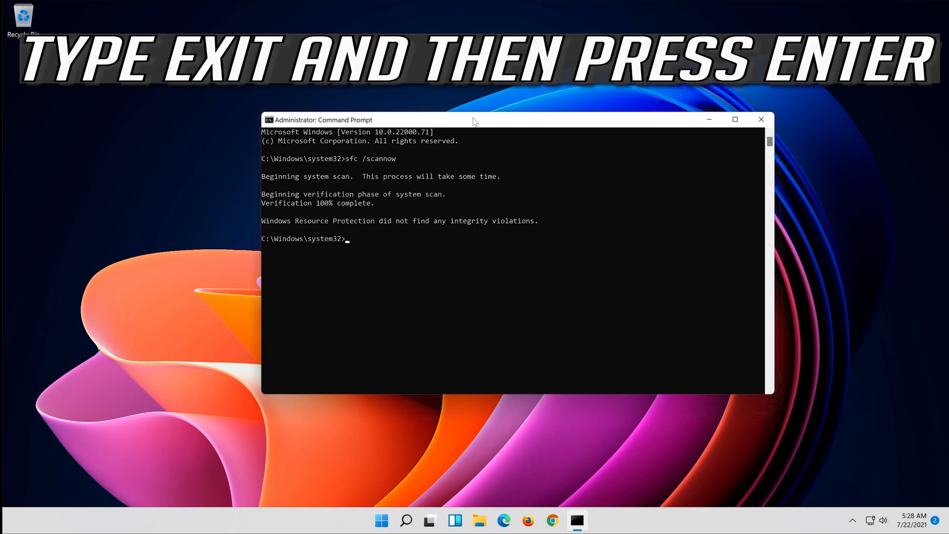
Step: Exit the finished console and request a new administrator Command Prompt via the cmd search
{"action": "type", "text": "exit"}
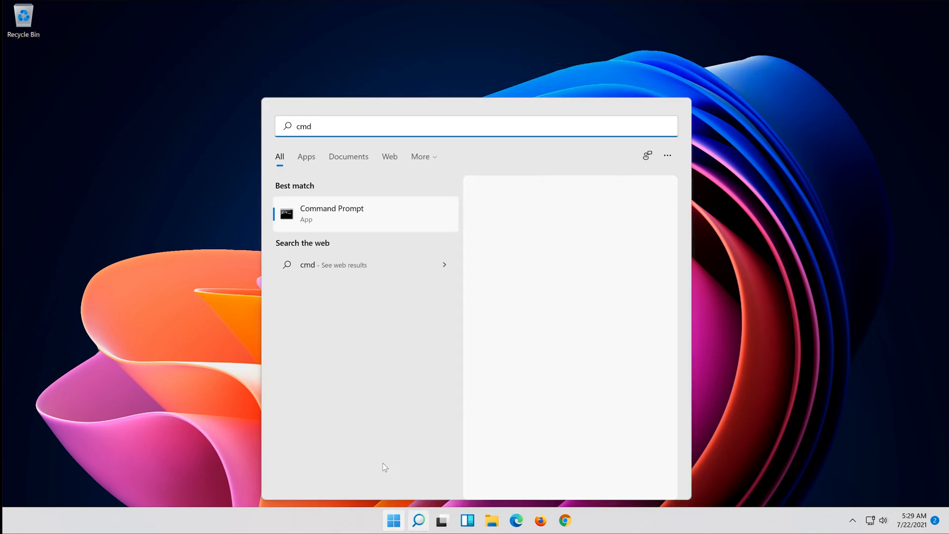
{"action": "right_click", "coordinate": [332, 213]}
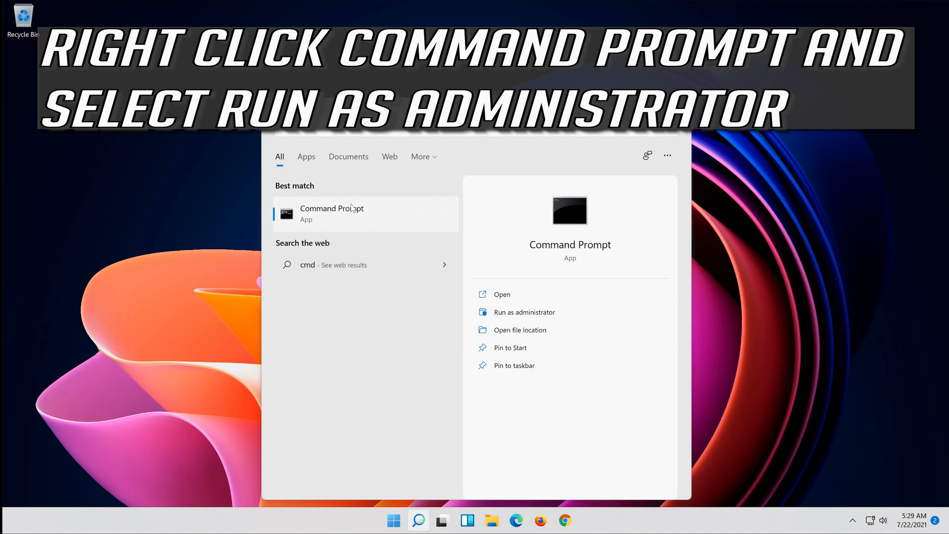
{"action": "right_click", "coordinate": [332, 213]}
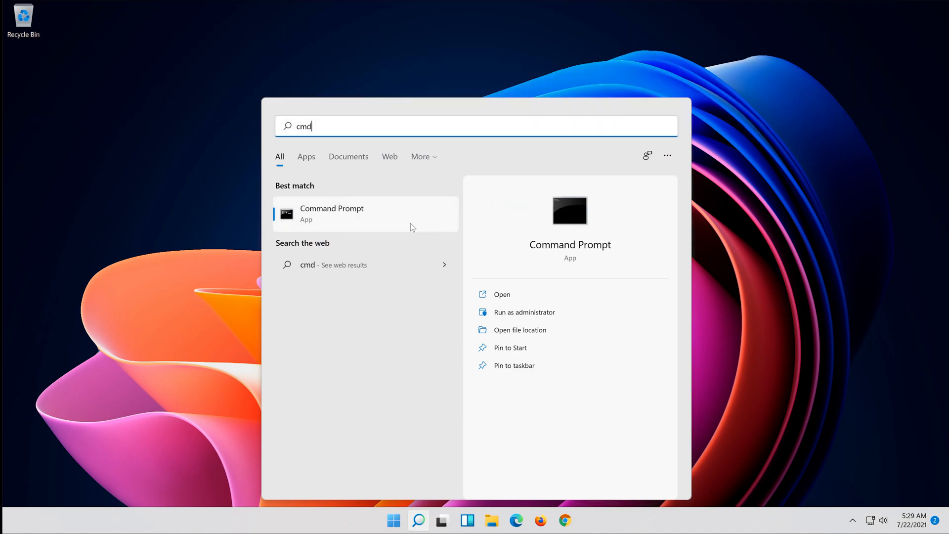
{"action": "left_click", "coordinate": [524, 311]}
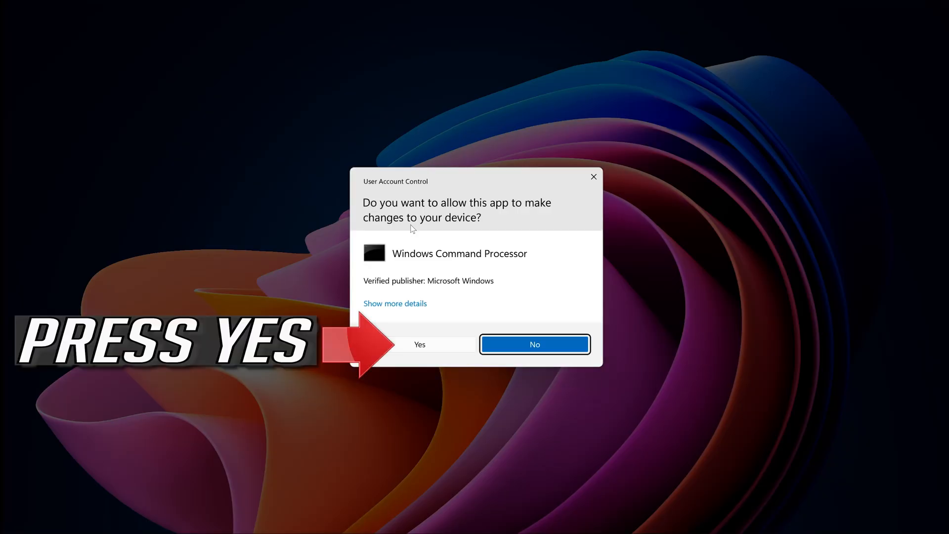
{"action": "mouse_move", "coordinate": [437, 345]}
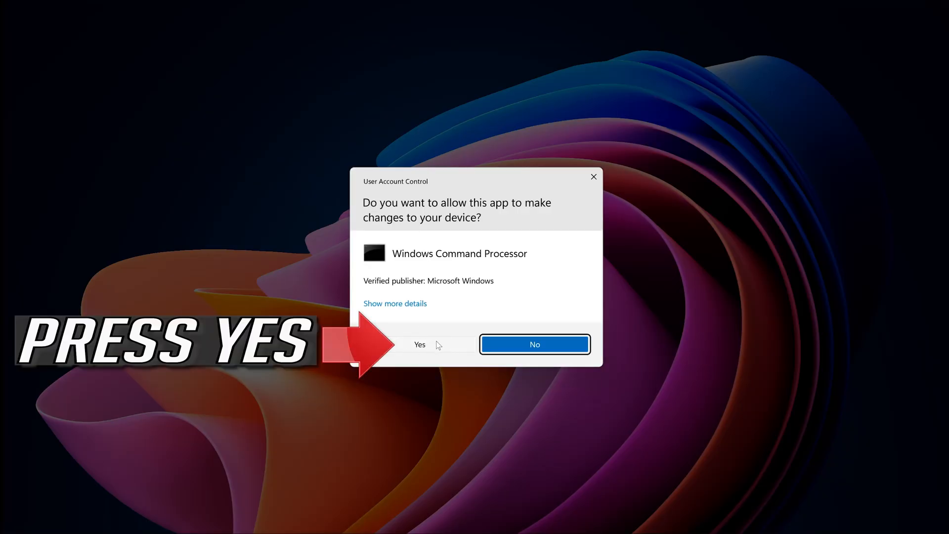
Step: Approve UAC and run Dism /Online /Cleanup-Image /RestoreHealth until it completes successfully
{"action": "left_click", "coordinate": [420, 344]}
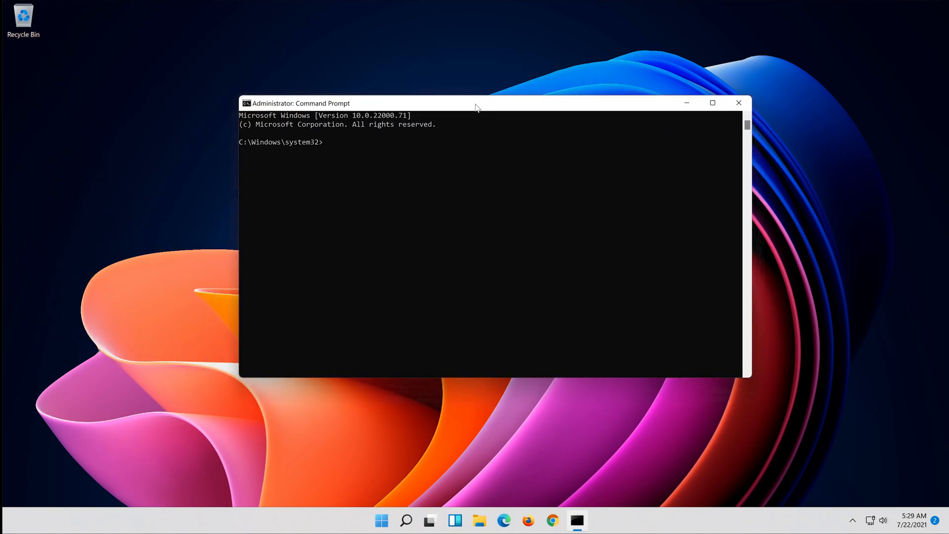
{"action": "type", "text": "D"}
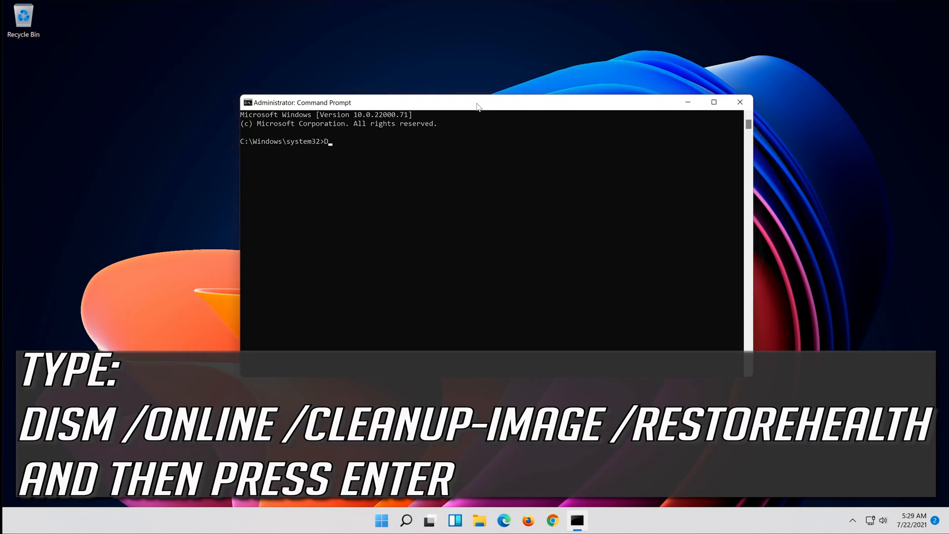
{"action": "type", "text": "ism"}
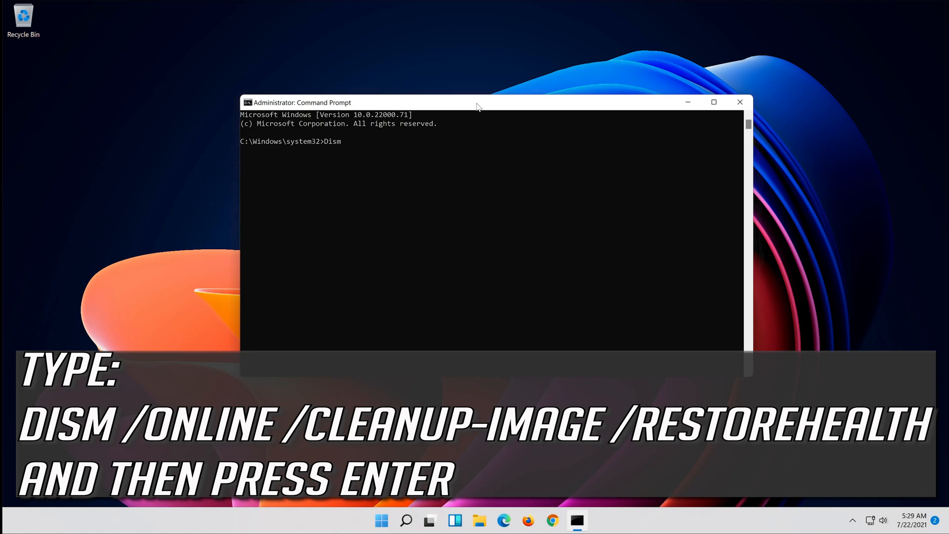
{"action": "type", "text": "/"}
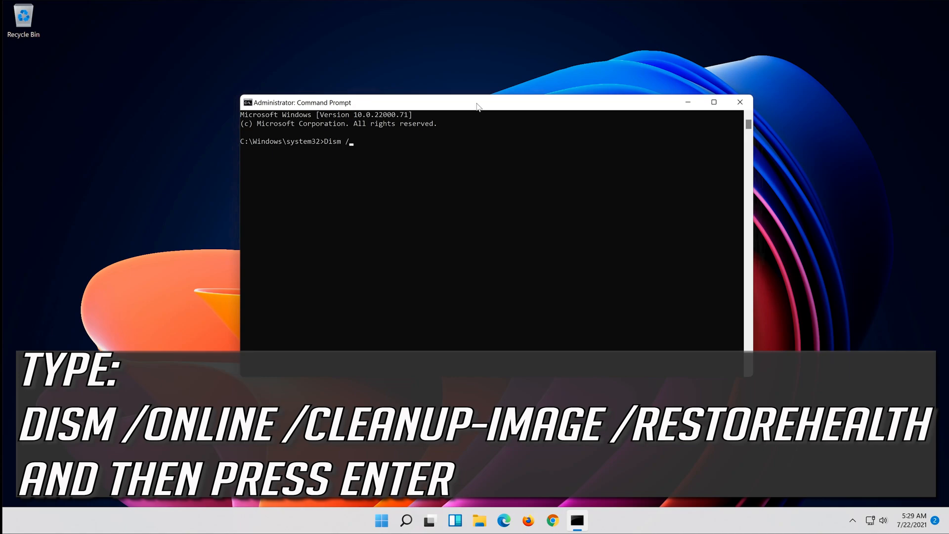
{"action": "type", "text": "O"}
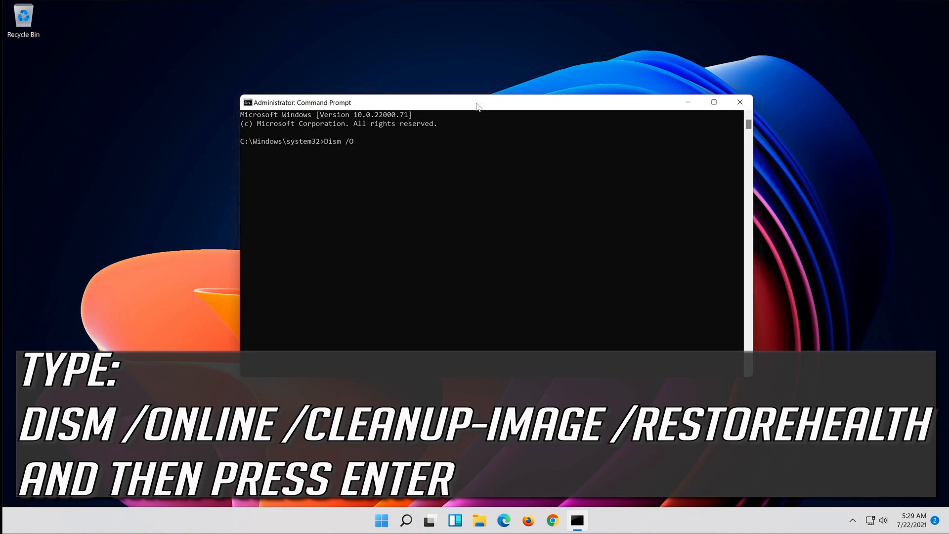
{"action": "type", "text": "nline"}
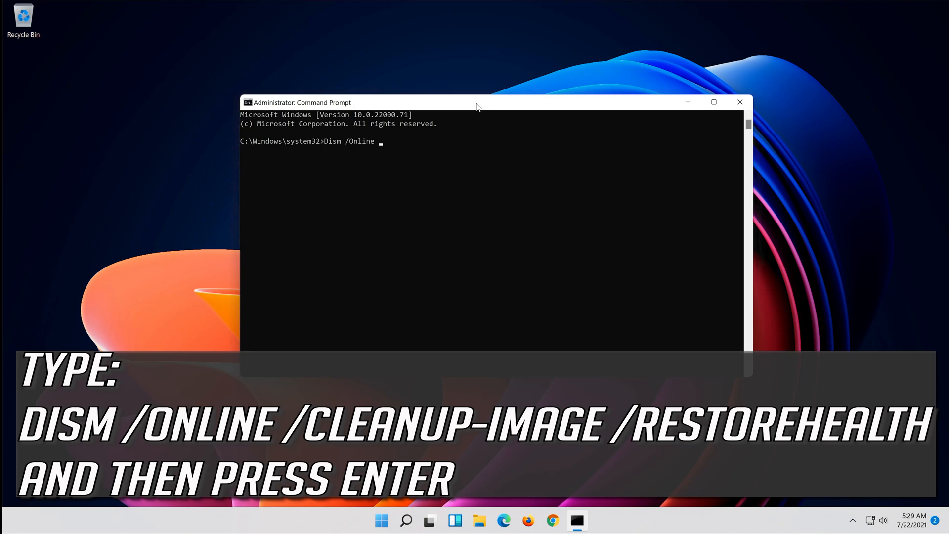
{"action": "type", "text": "/"}
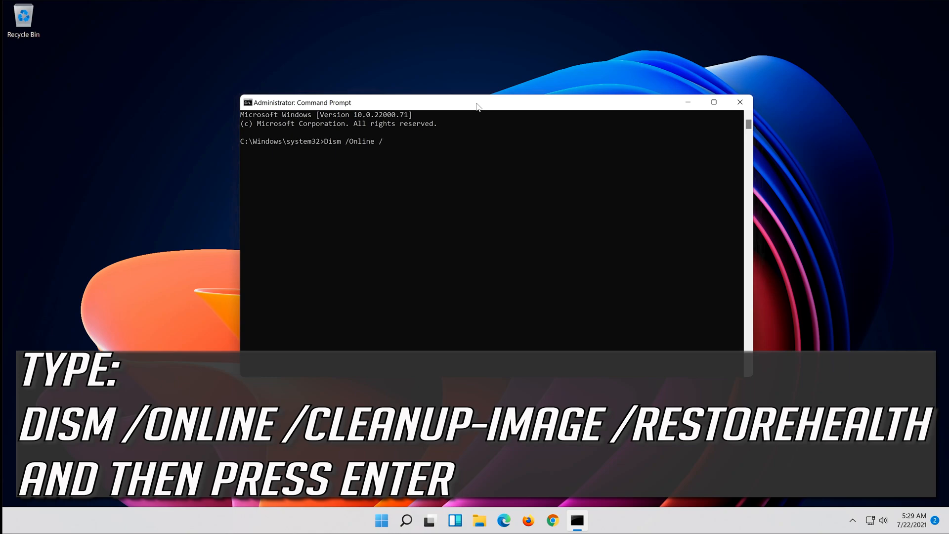
{"action": "type", "text": "Cl"}
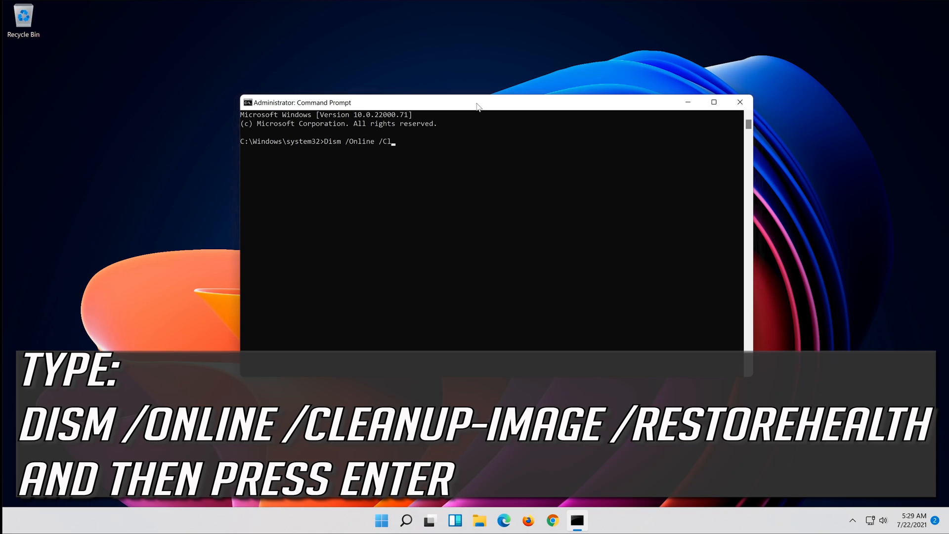
{"action": "type", "text": "eanup"}
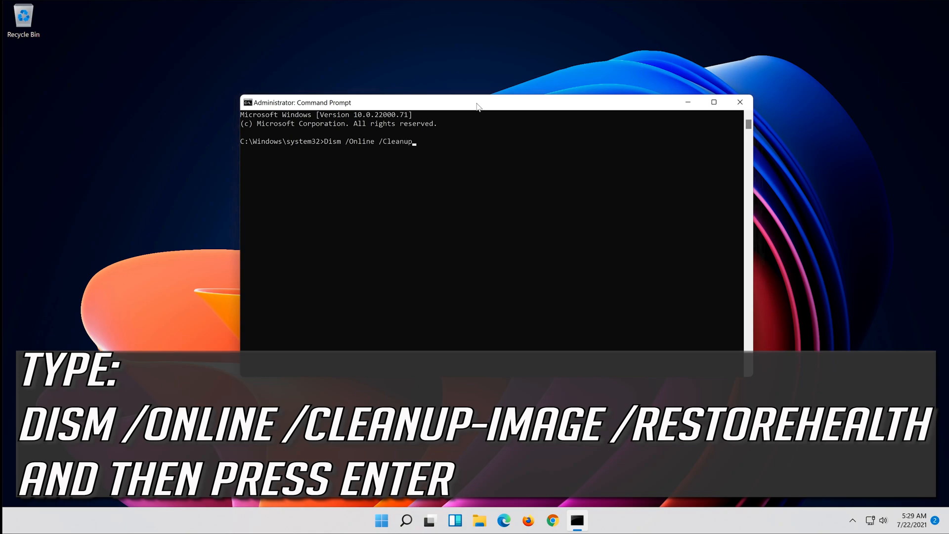
{"action": "type", "text": "-"}
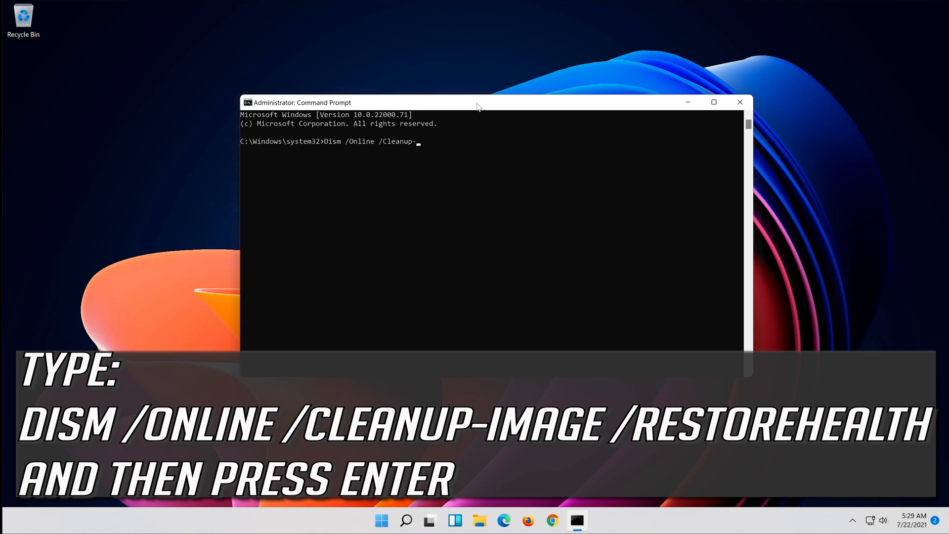
{"action": "type", "text": "Im"}
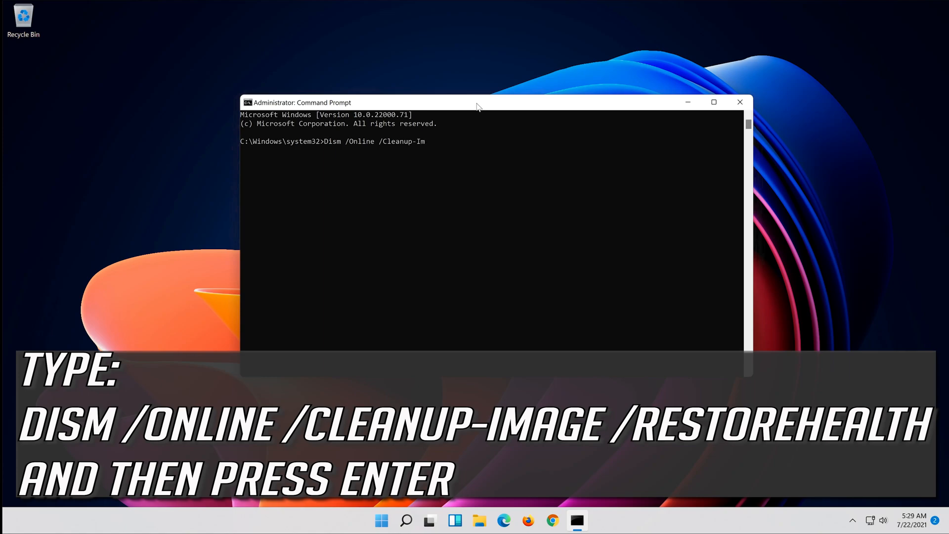
{"action": "type", "text": "age"}
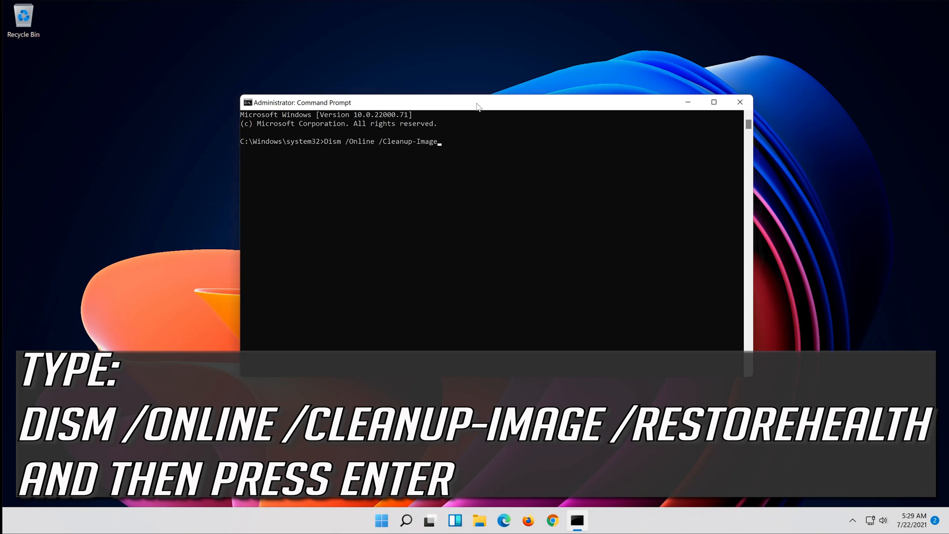
{"action": "type", "text": "/"}
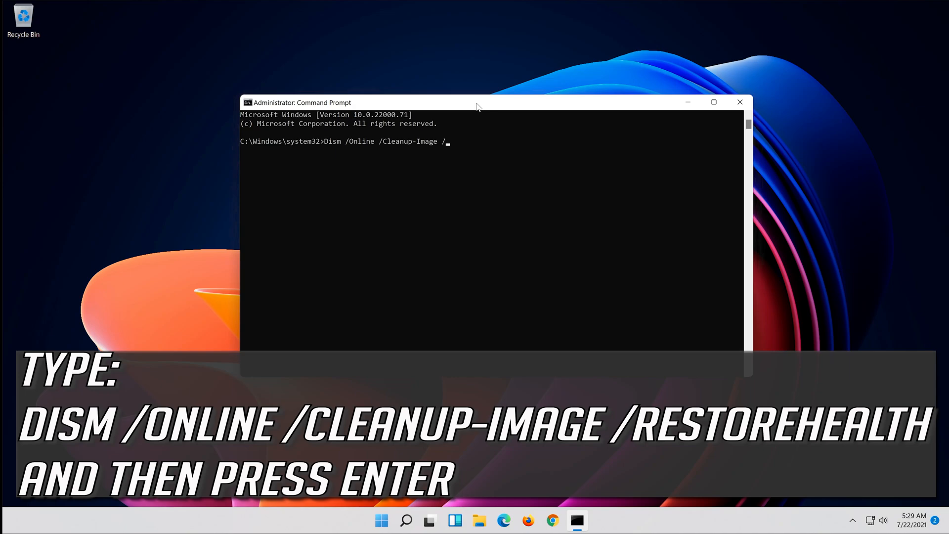
{"action": "type", "text": "Restore"}
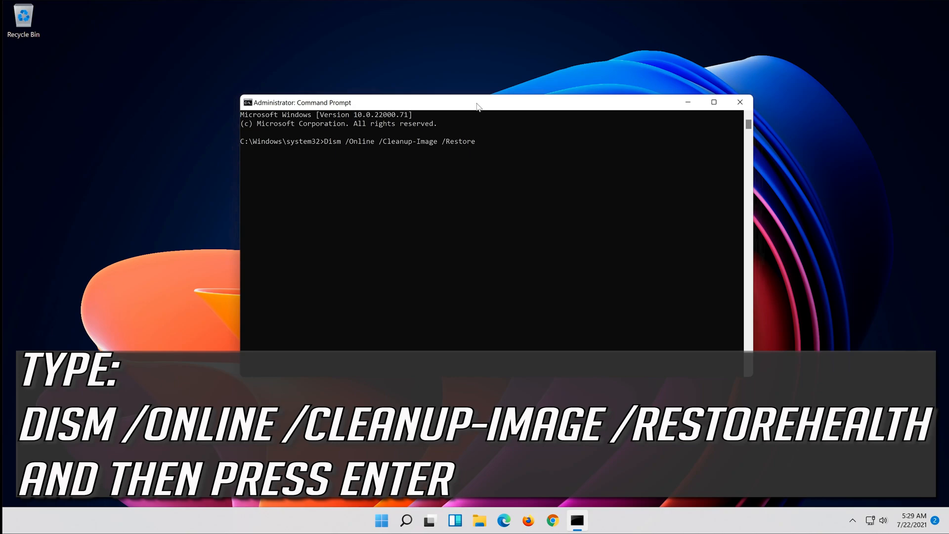
{"action": "type", "text": "Health"}
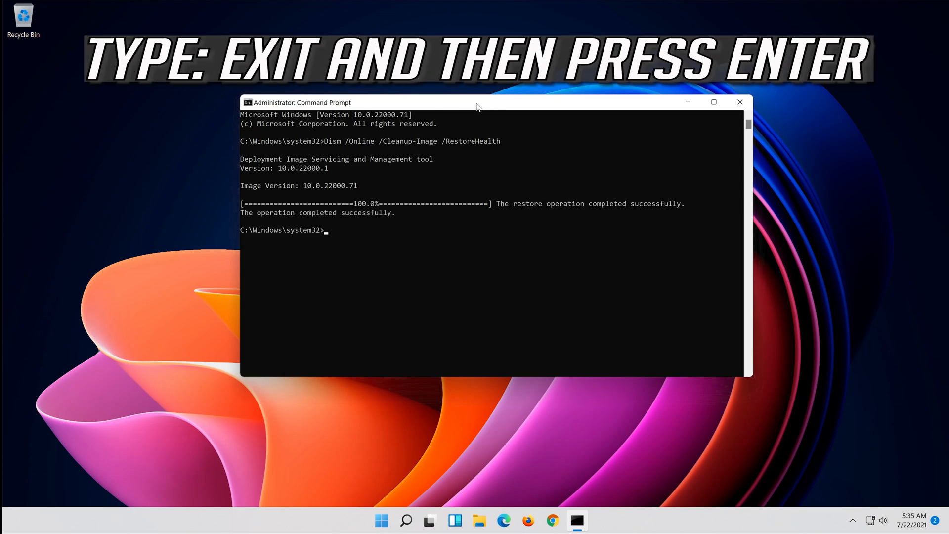
Step: Exit the elevated Command Prompt after the DISM repair finishes
{"action": "type", "text": "exit"}
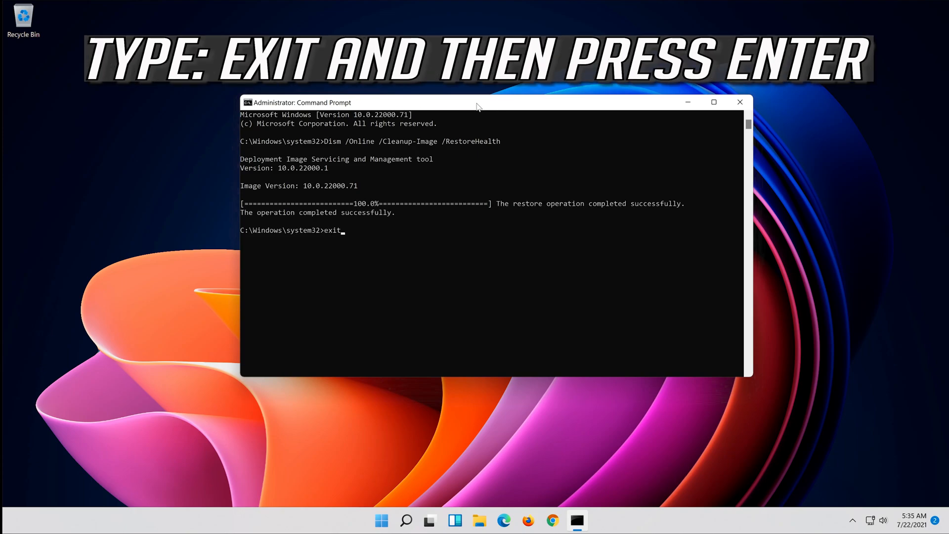
{"action": "key", "text": "enter"}
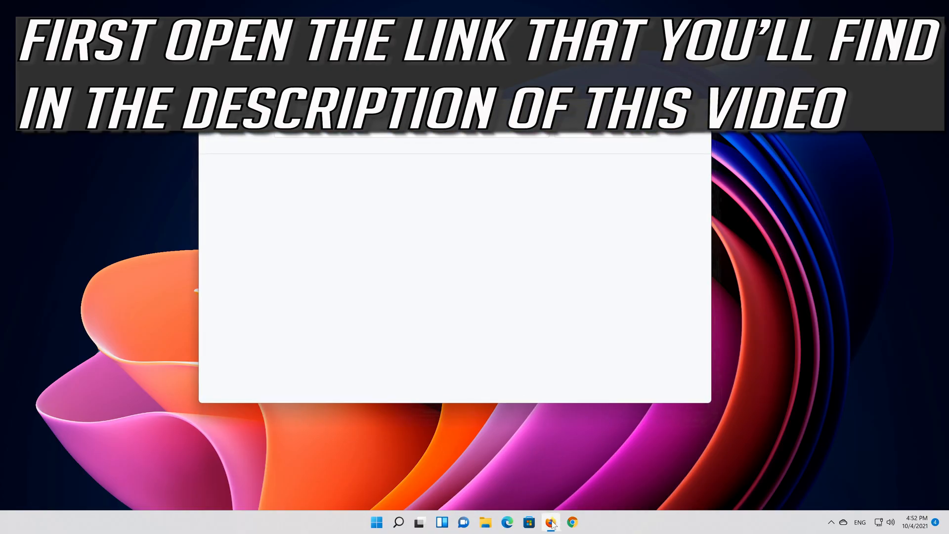
Step: Paste the Visual C++ 2015 Redistributable link into Firefox and start the English download
{"action": "left_click", "coordinate": [550, 523]}
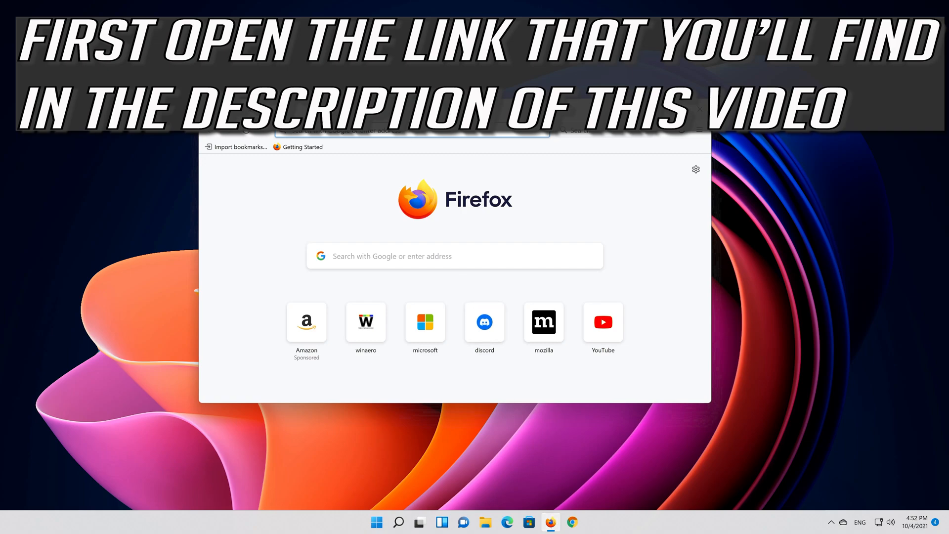
{"action": "right_click", "coordinate": [412, 129]}
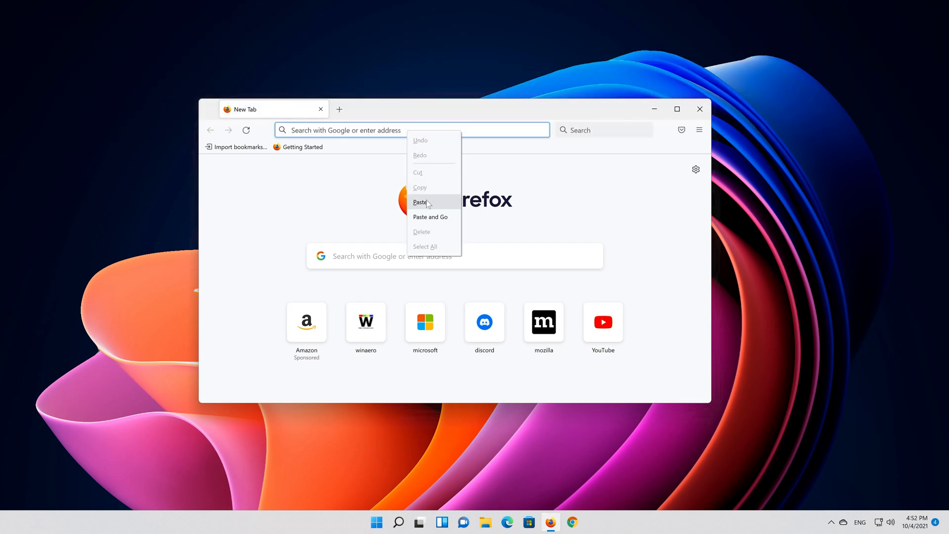
{"action": "left_click", "coordinate": [431, 217]}
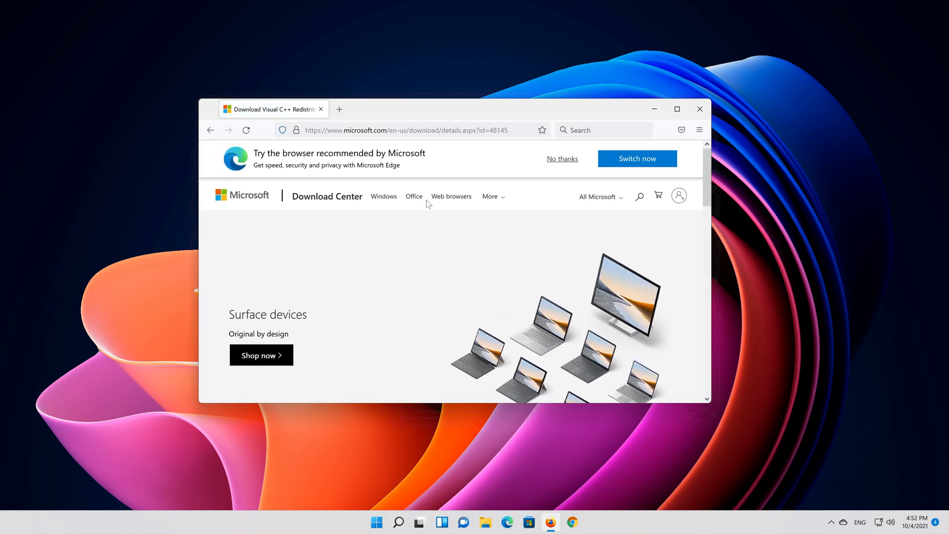
{"action": "scroll", "scroll_direction": "down", "scroll_amount": 3}
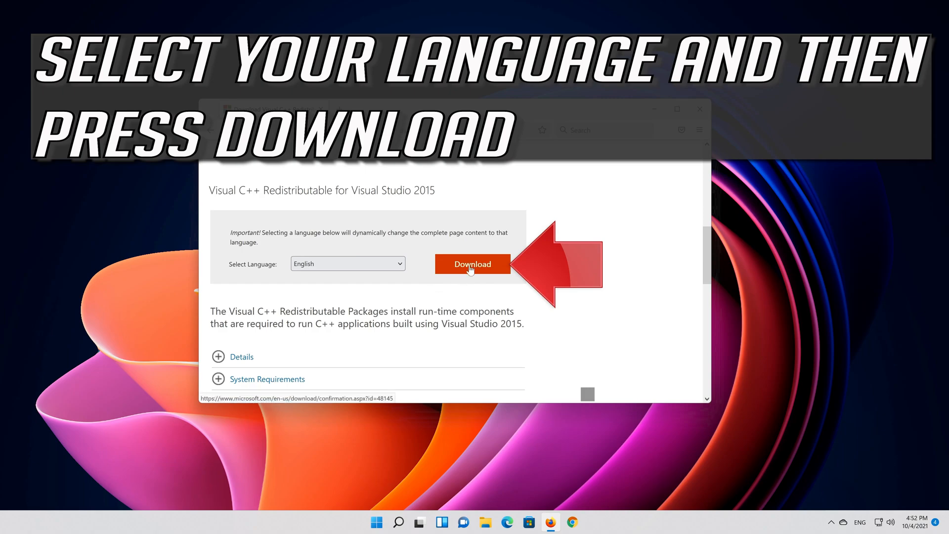
{"action": "left_click", "coordinate": [473, 265]}
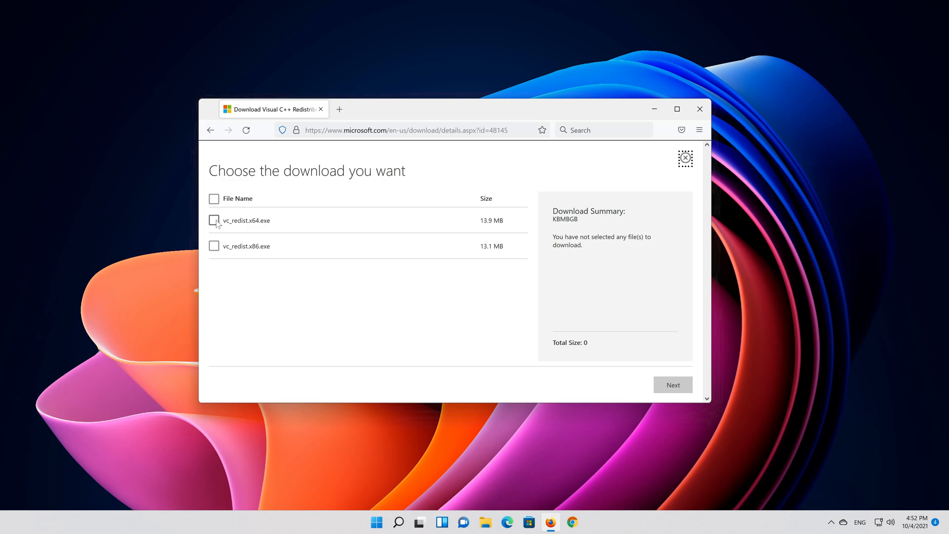
Step: Download vc_redist.x64.exe and vc_redist.x86.exe to the desktop, then close Firefox
{"action": "left_click", "coordinate": [214, 246]}
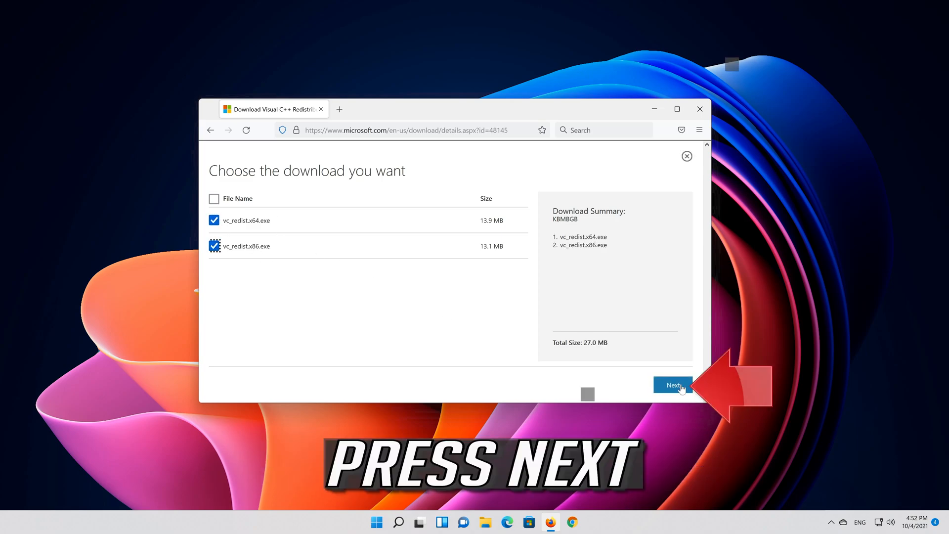
{"action": "left_click", "coordinate": [674, 384]}
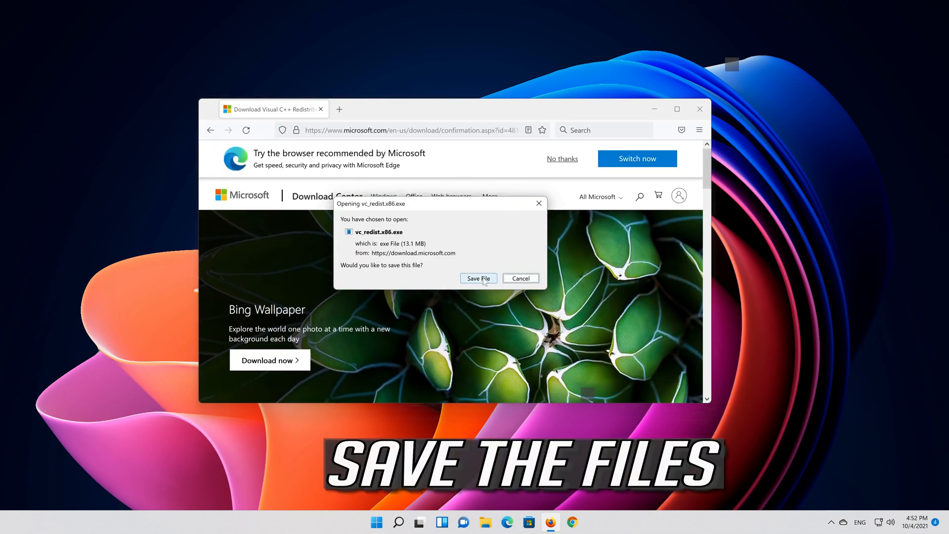
{"action": "left_click", "coordinate": [478, 278]}
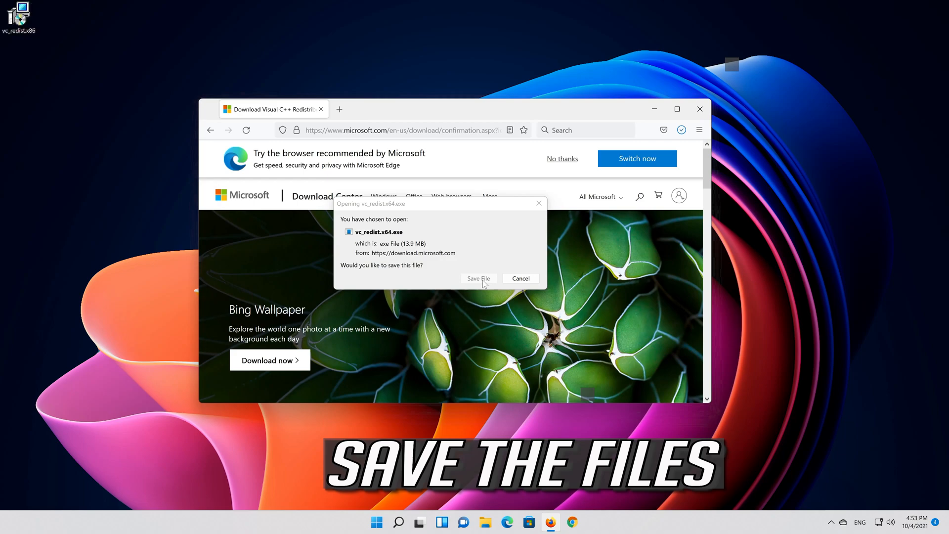
{"action": "left_click", "coordinate": [477, 278]}
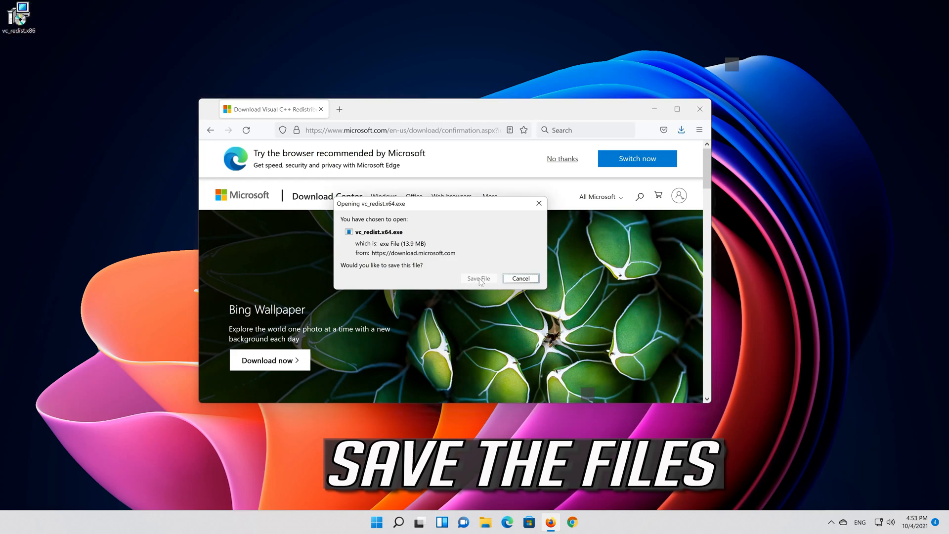
{"action": "left_click", "coordinate": [478, 278]}
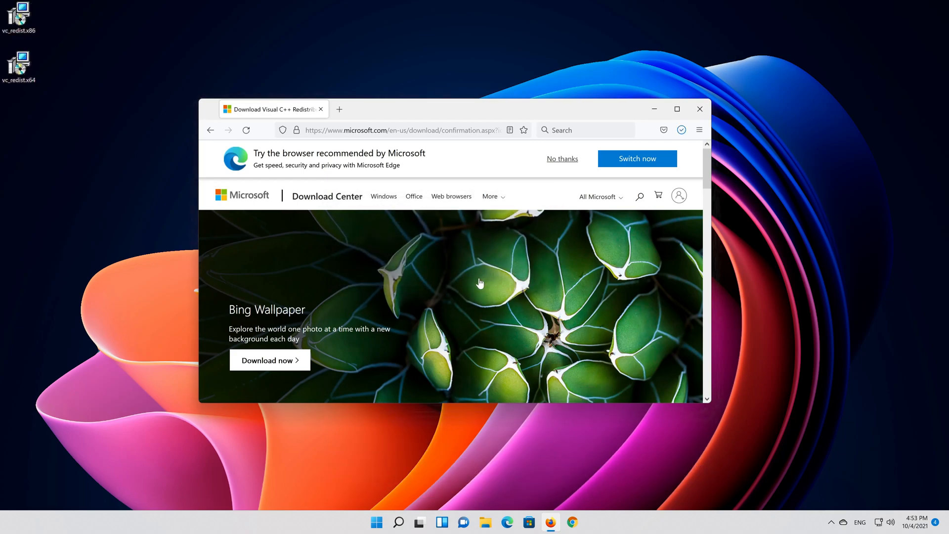
{"action": "mouse_move", "coordinate": [700, 110]}
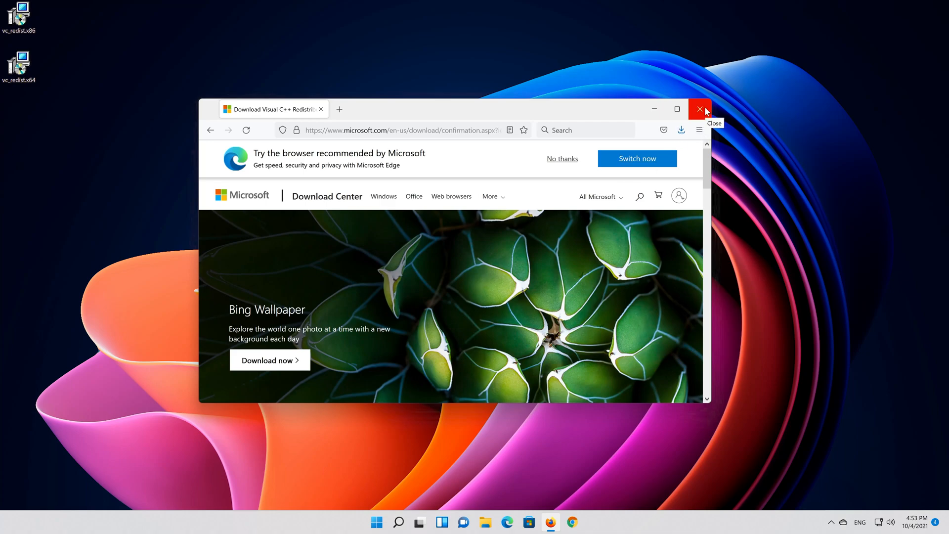
{"action": "left_click", "coordinate": [699, 109]}
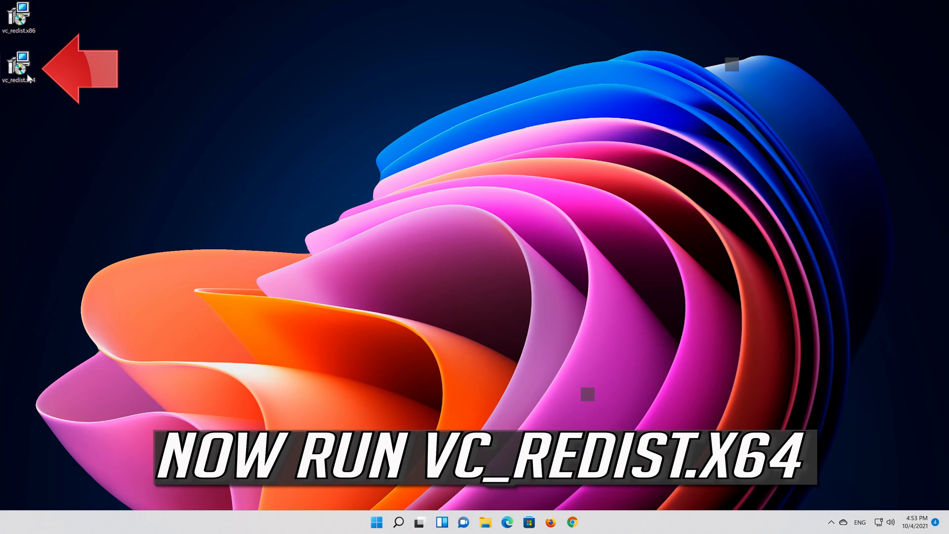
Step: Install vc_redist.x64 with the license accepted and close the successful setup
{"action": "double_click", "coordinate": [19, 60]}
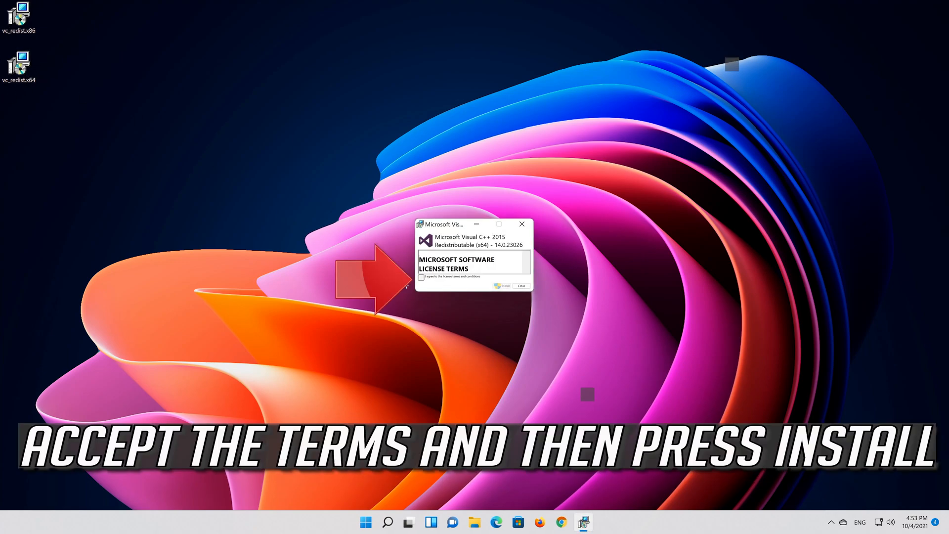
{"action": "left_click", "coordinate": [422, 277]}
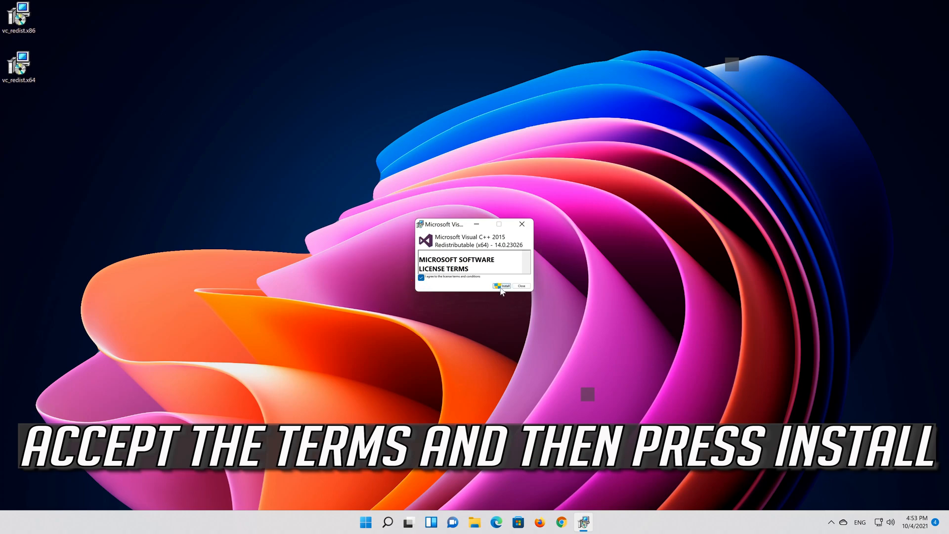
{"action": "left_click", "coordinate": [504, 286]}
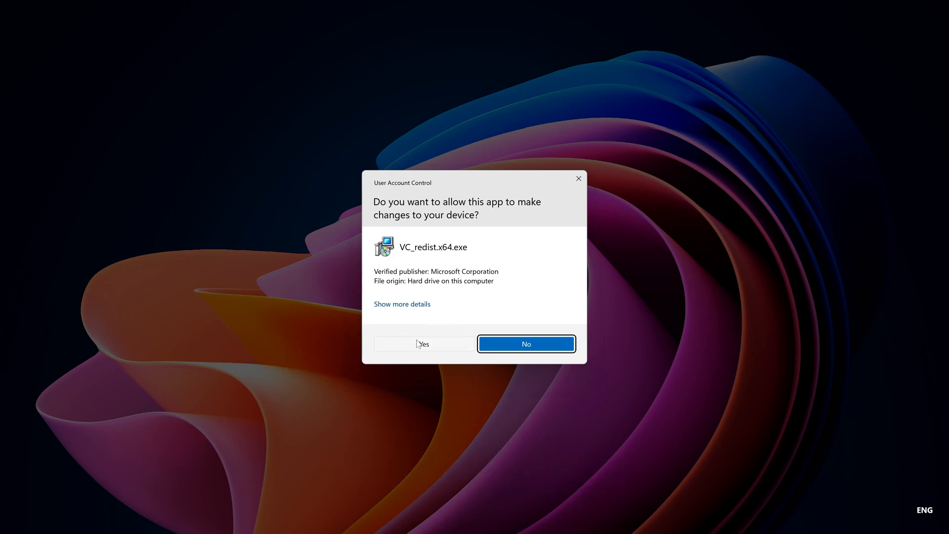
{"action": "left_click", "coordinate": [424, 344]}
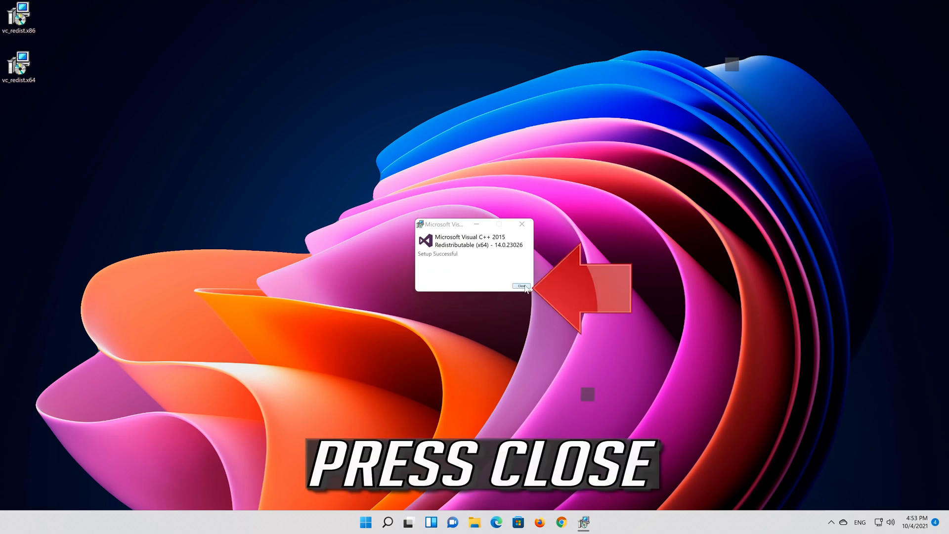
{"action": "left_click", "coordinate": [521, 285]}
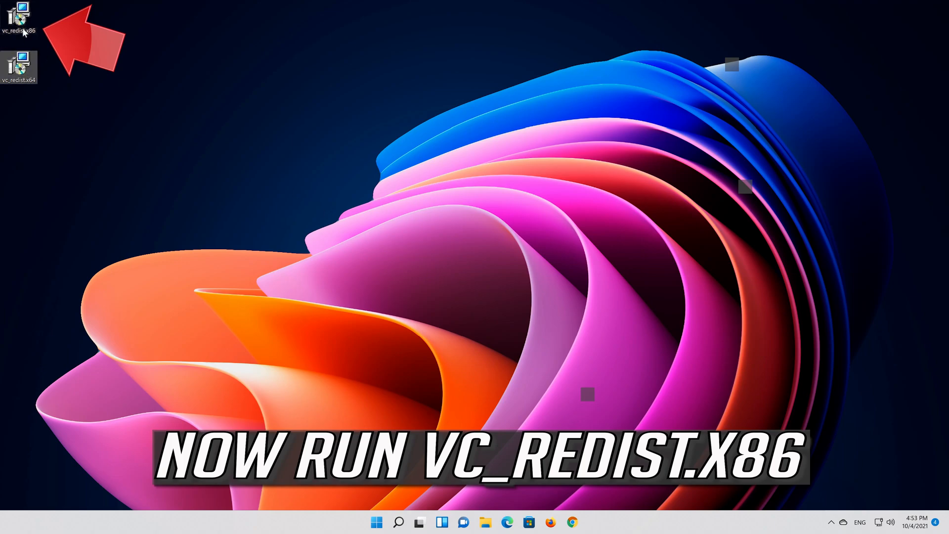
Step: Install vc_redist.x86 with the license accepted and close the successful setup
{"action": "double_click", "coordinate": [18, 15]}
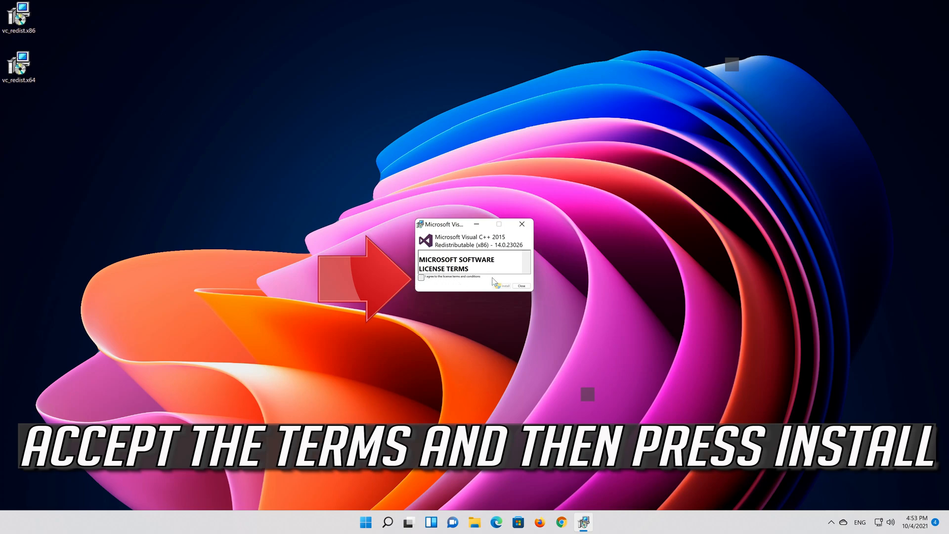
{"action": "left_click", "coordinate": [422, 277]}
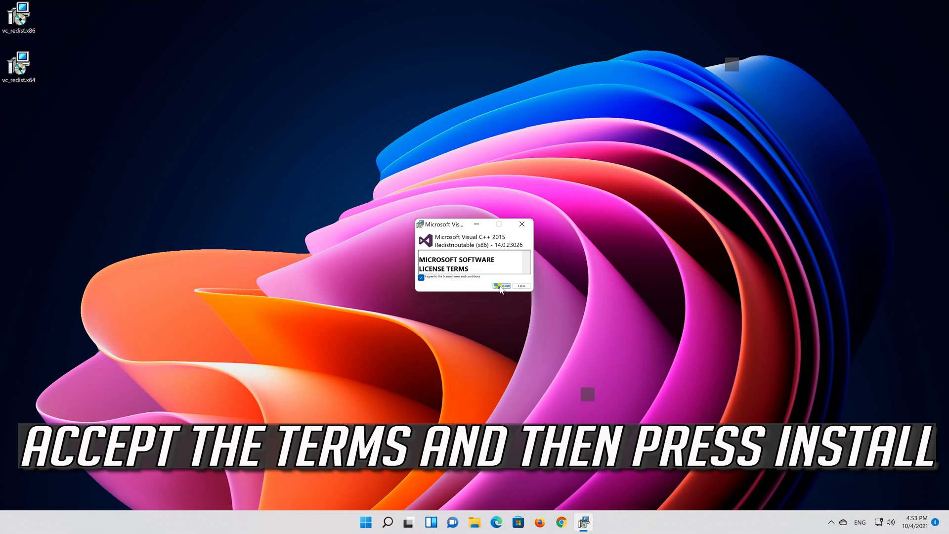
{"action": "left_click", "coordinate": [502, 286]}
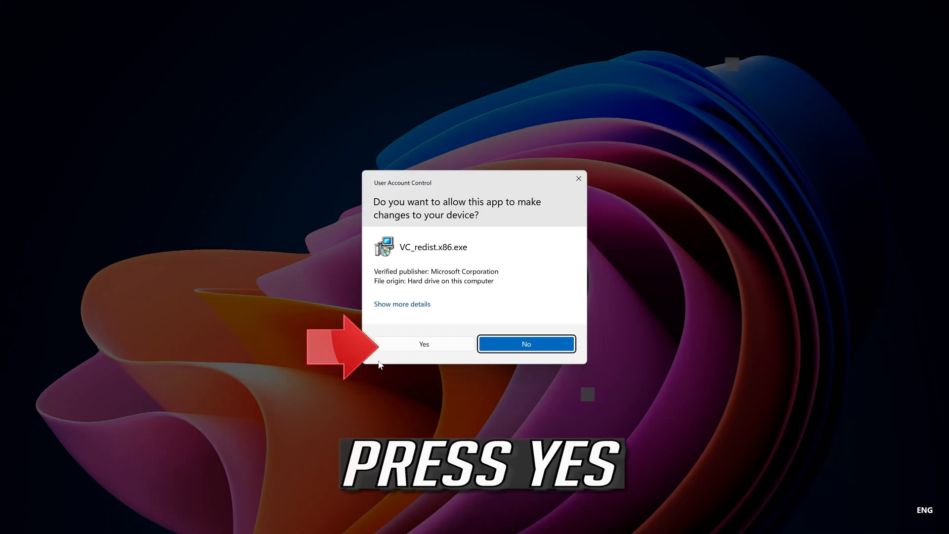
{"action": "left_click", "coordinate": [424, 344]}
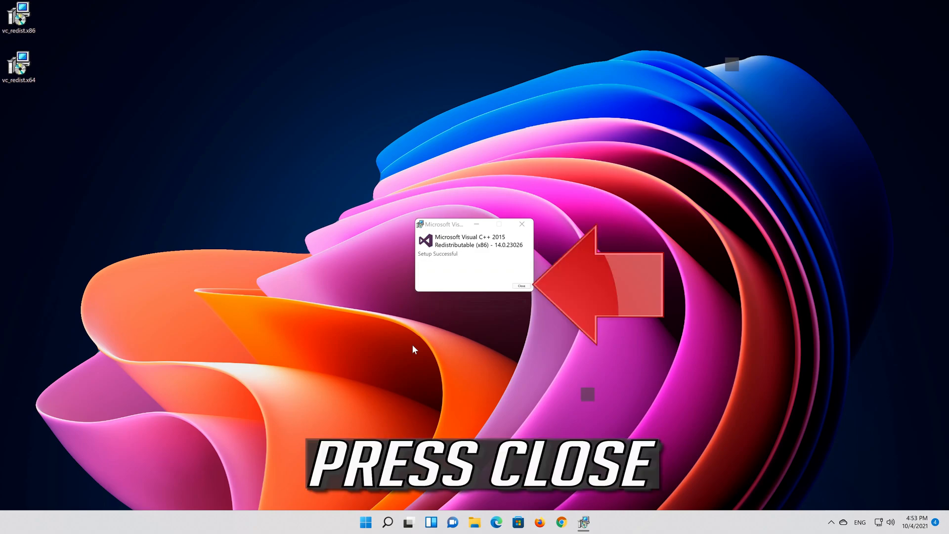
{"action": "left_click", "coordinate": [522, 284]}
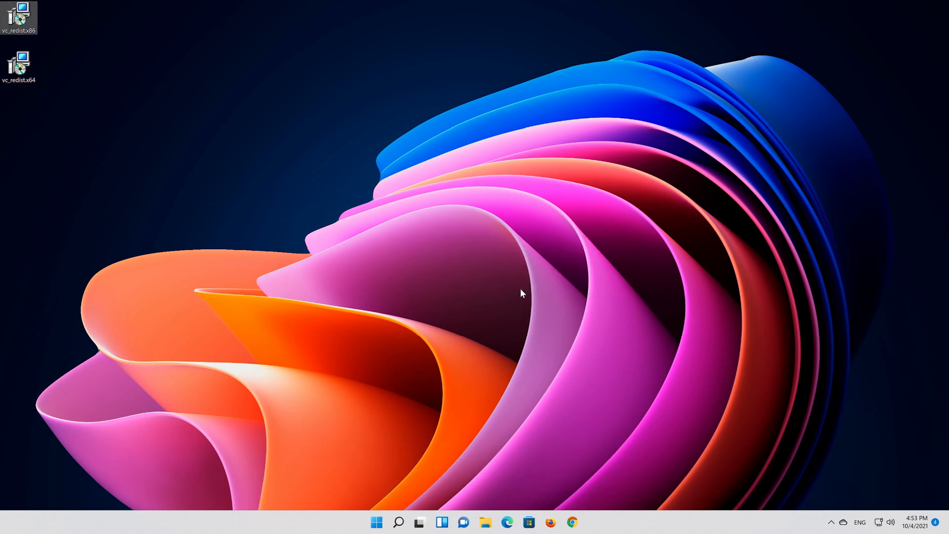